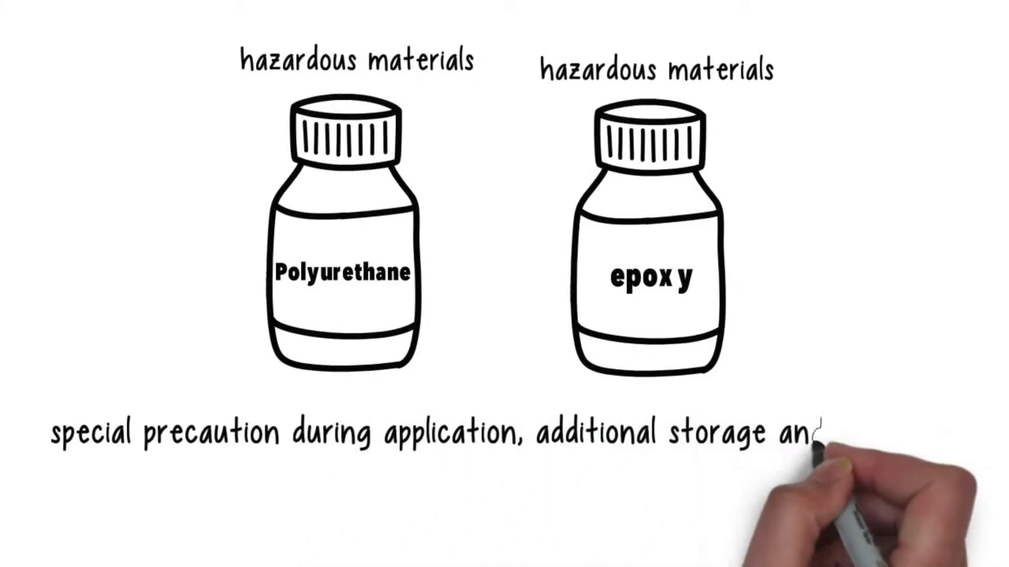
pyautogui.write('transport requirements, haz')
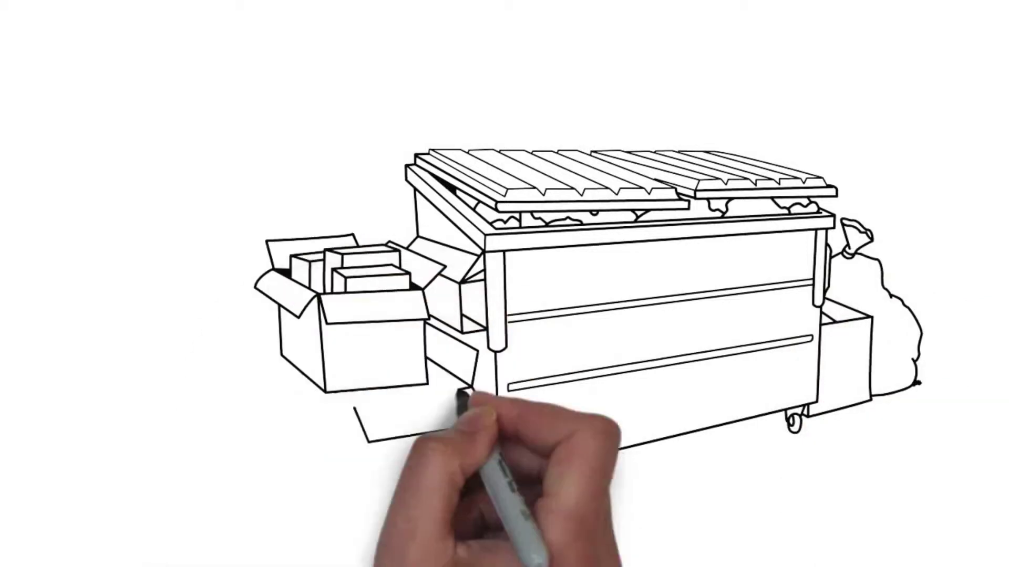
pyautogui.moveTo(162, 283)
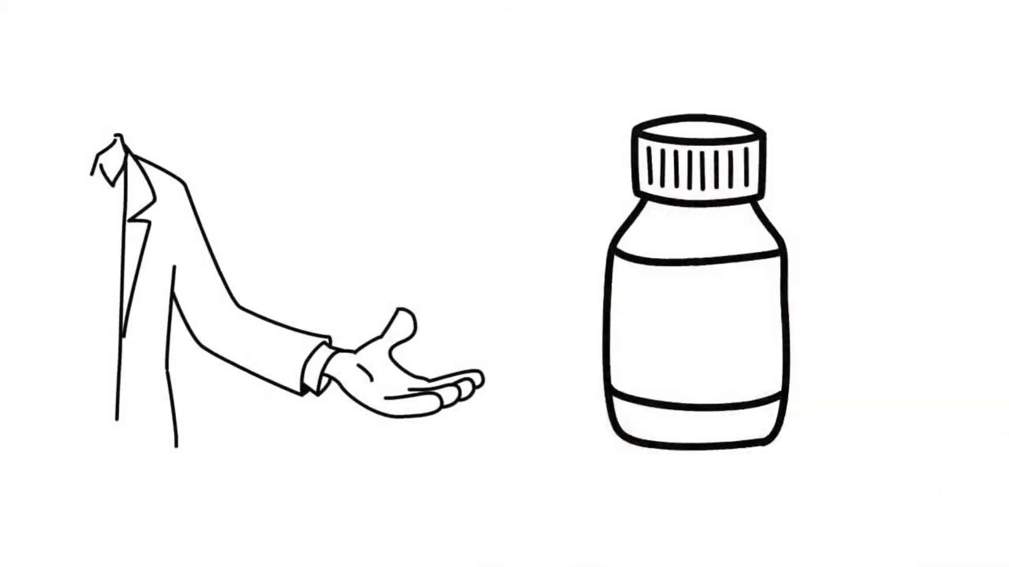
pyautogui.write('SurACer 4460')
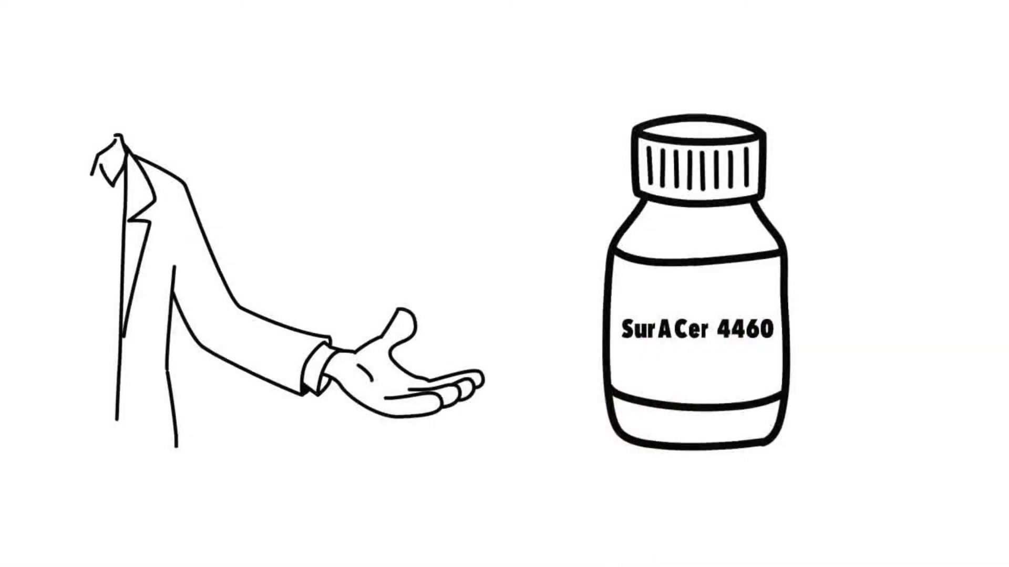